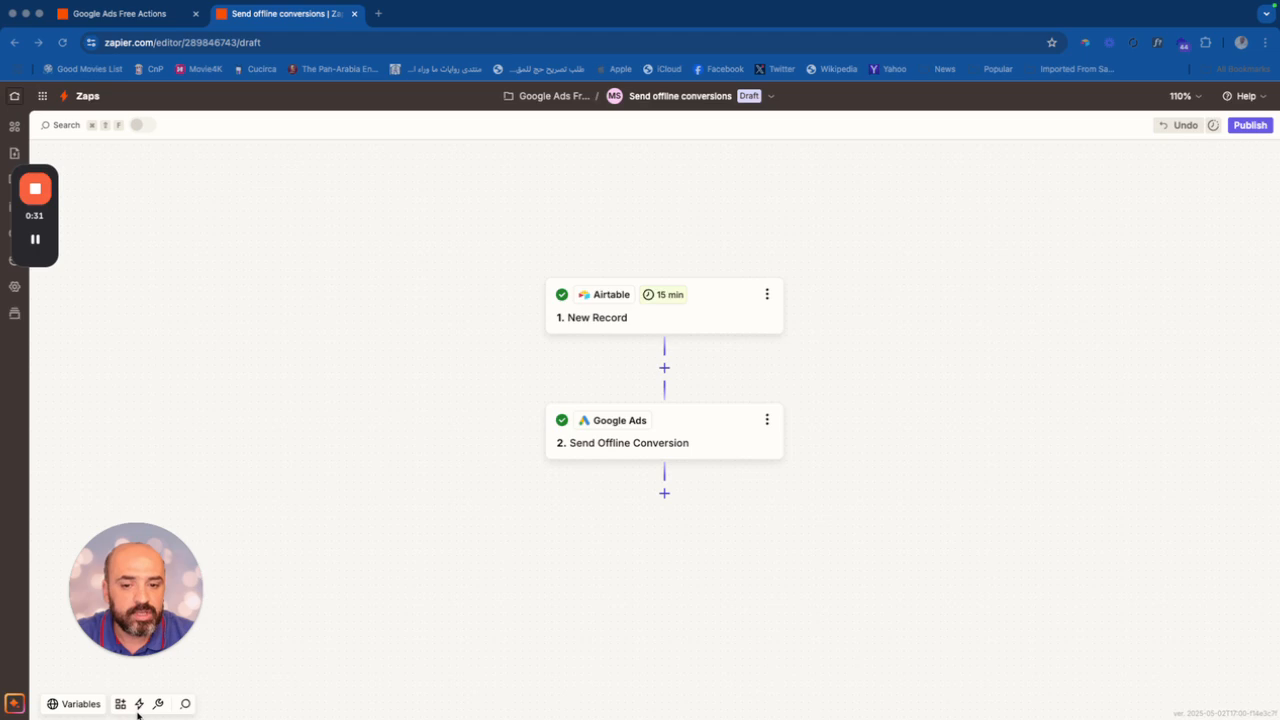
{"action": "mouse_move", "coordinate": [616, 382]}
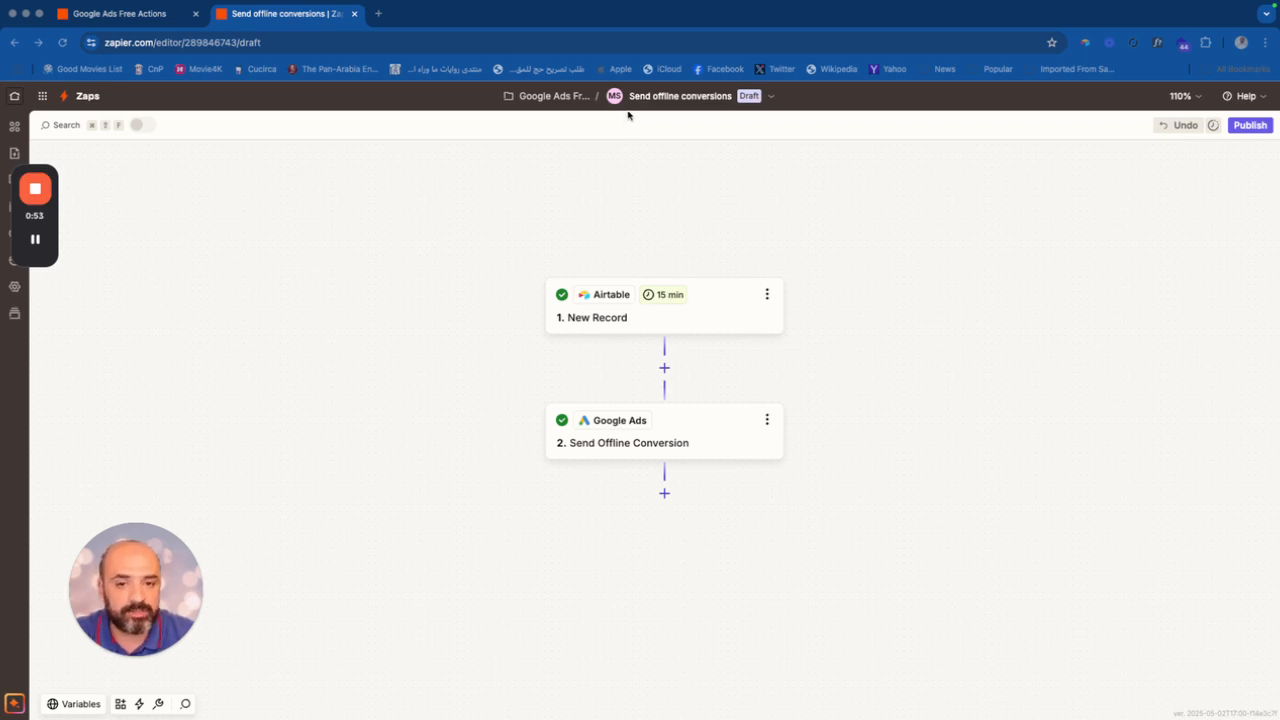
{"action": "mouse_move", "coordinate": [396, 110]}
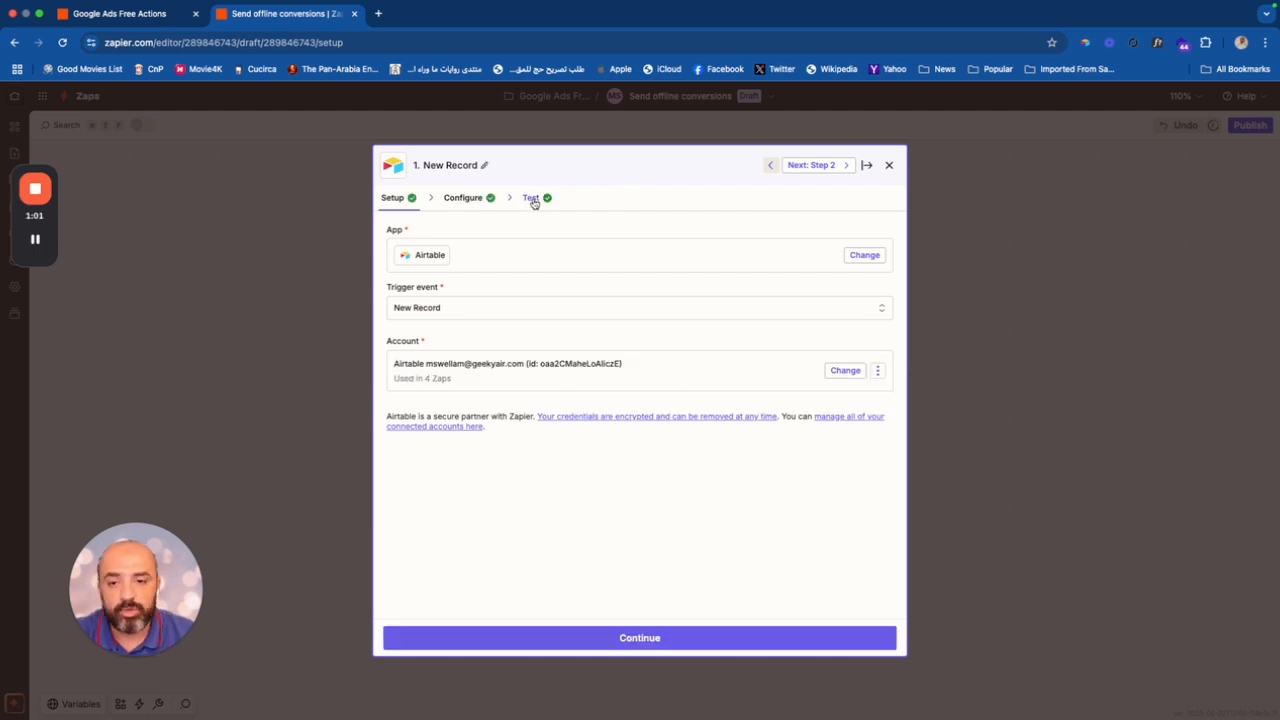
Leave the Airtable New Record trigger and select the Google Ads Send Offline Conversion step
{"action": "left_click", "coordinate": [888, 164]}
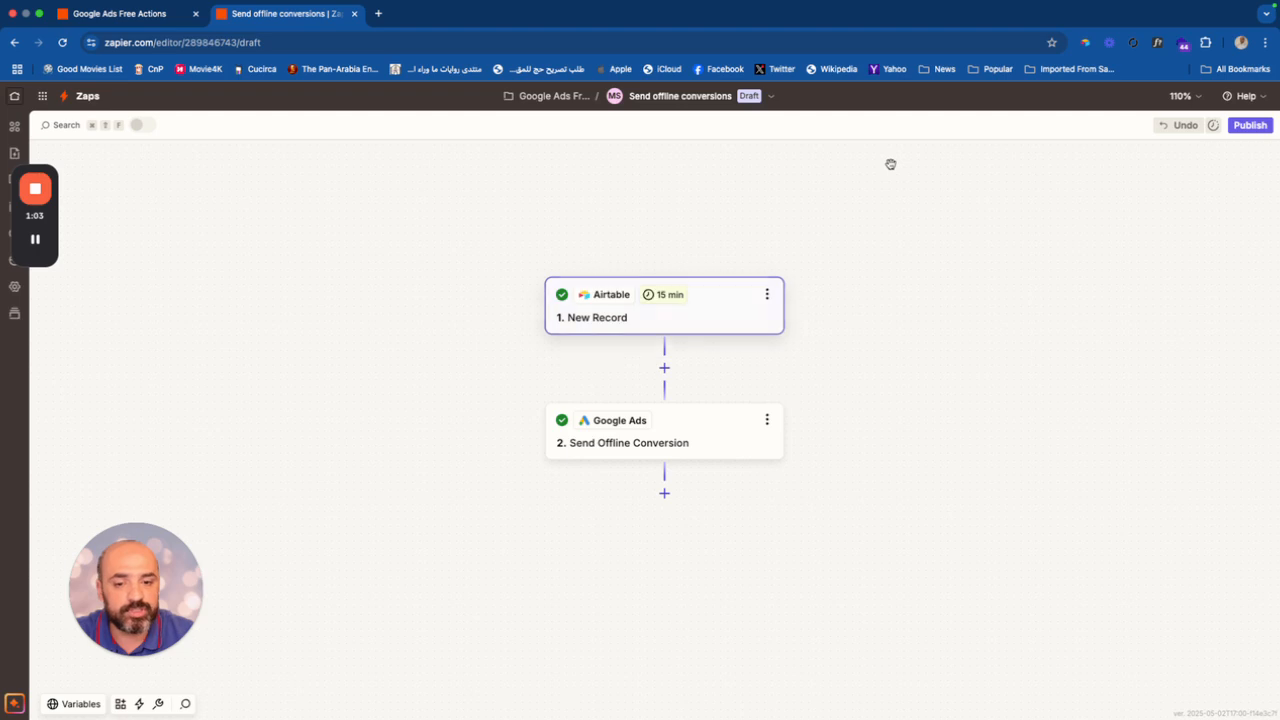
{"action": "left_click", "coordinate": [628, 444]}
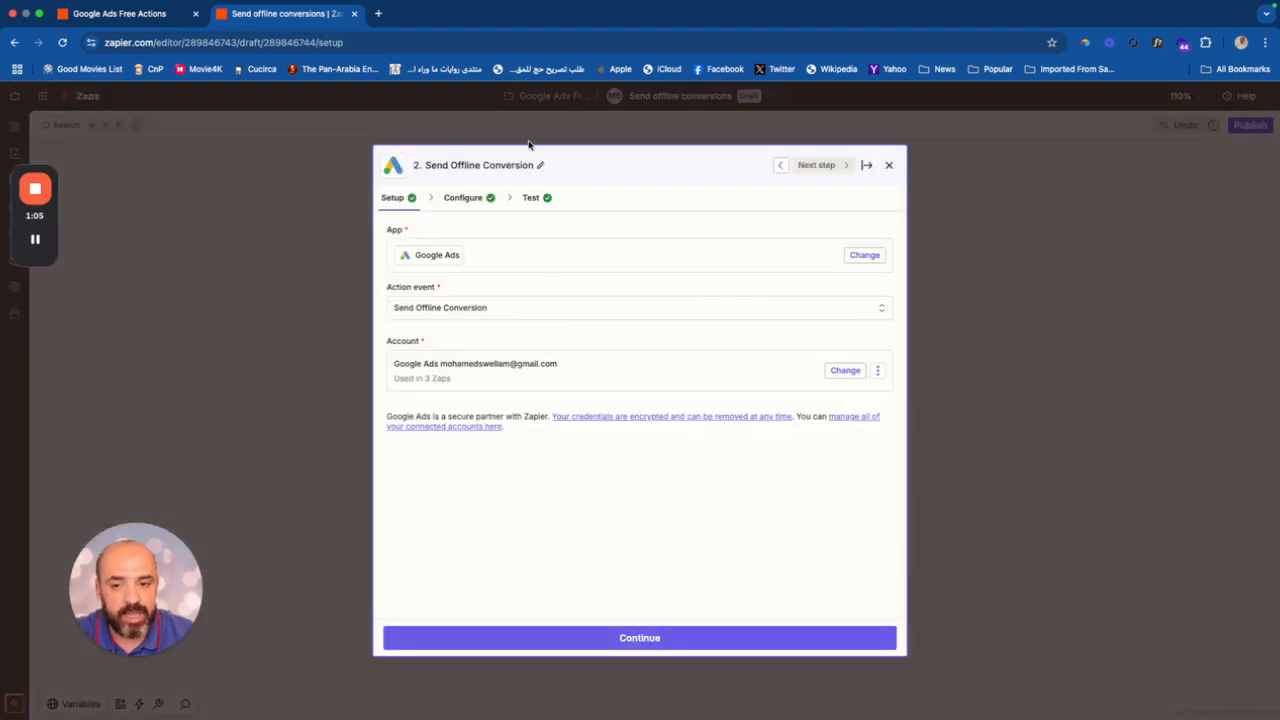
{"action": "mouse_move", "coordinate": [496, 136]}
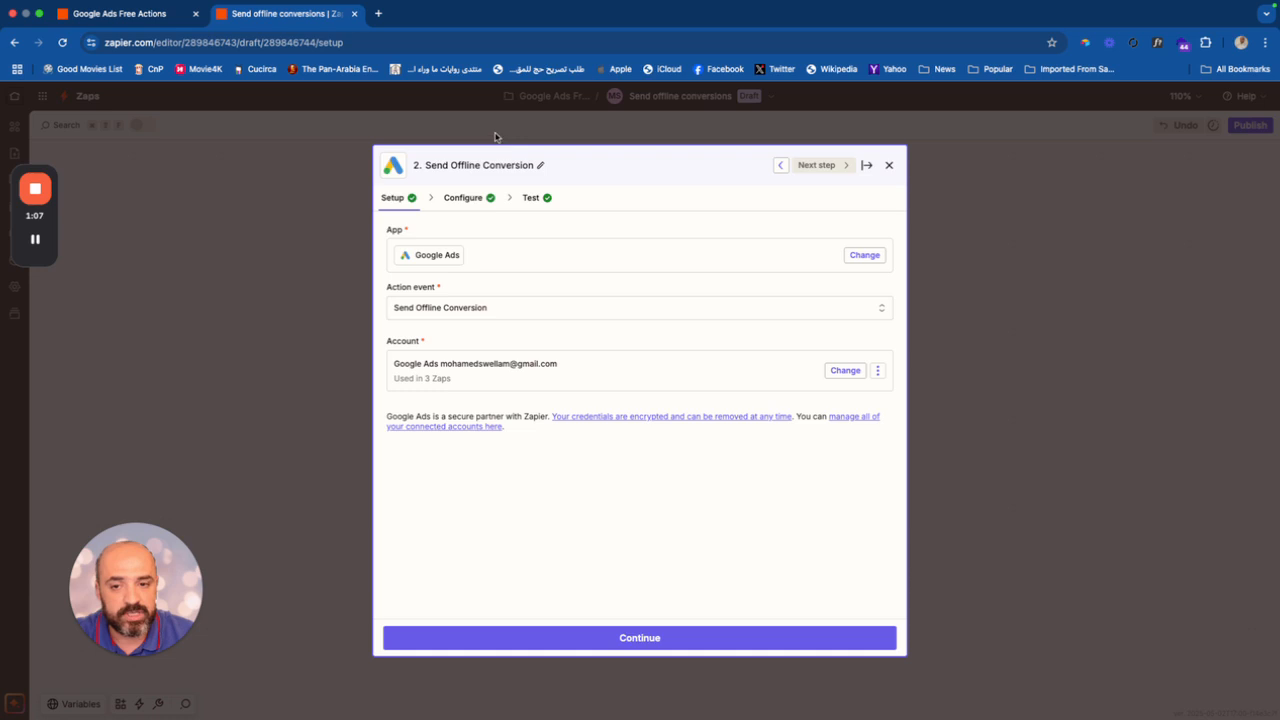
{"action": "mouse_move", "coordinate": [380, 110]}
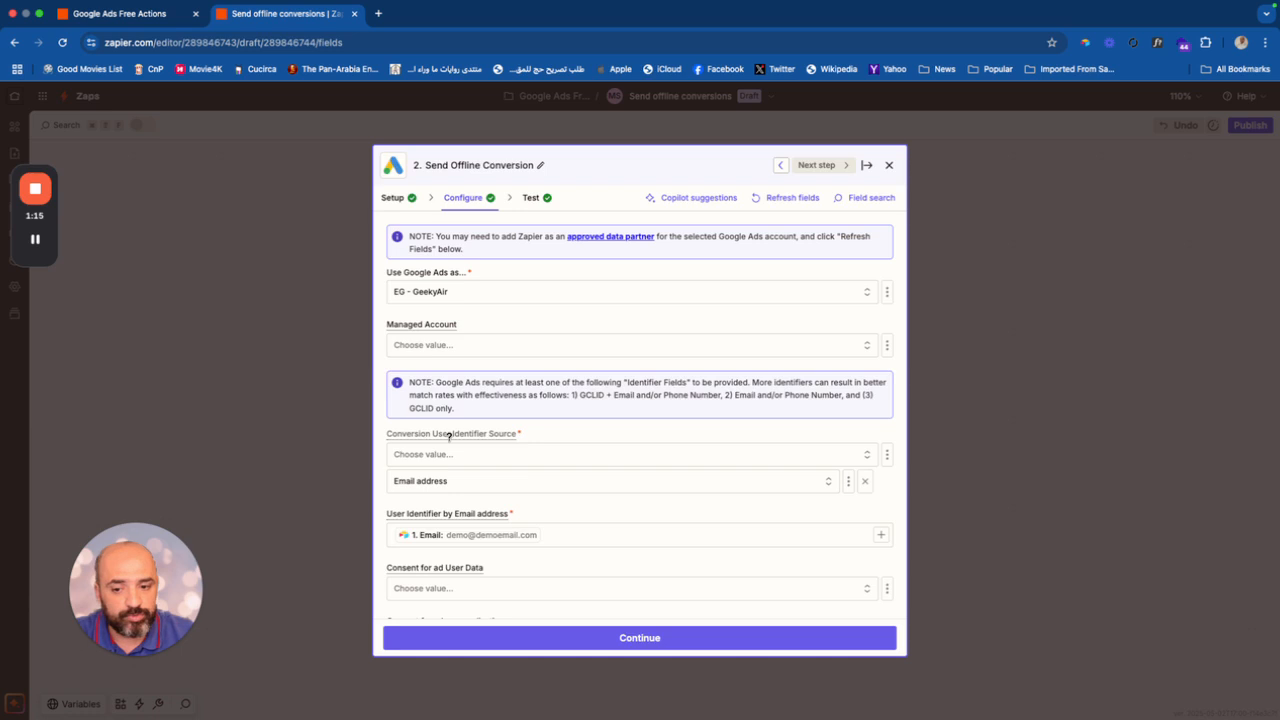
Scroll through the mapped fields: email identifier, Sales Done conversion, NOW timestamp, Amount value, USD currency
{"action": "scroll", "scroll_direction": "down", "scroll_amount": 3}
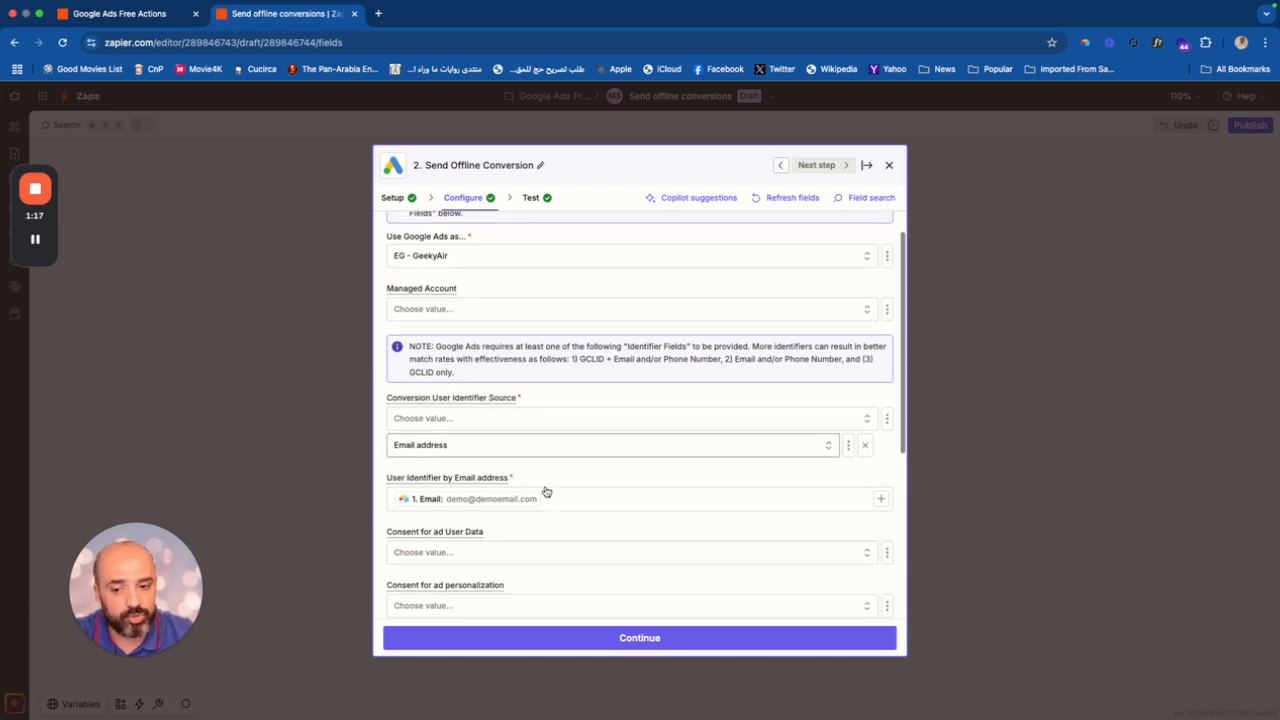
{"action": "scroll", "scroll_direction": "down", "scroll_amount": 3}
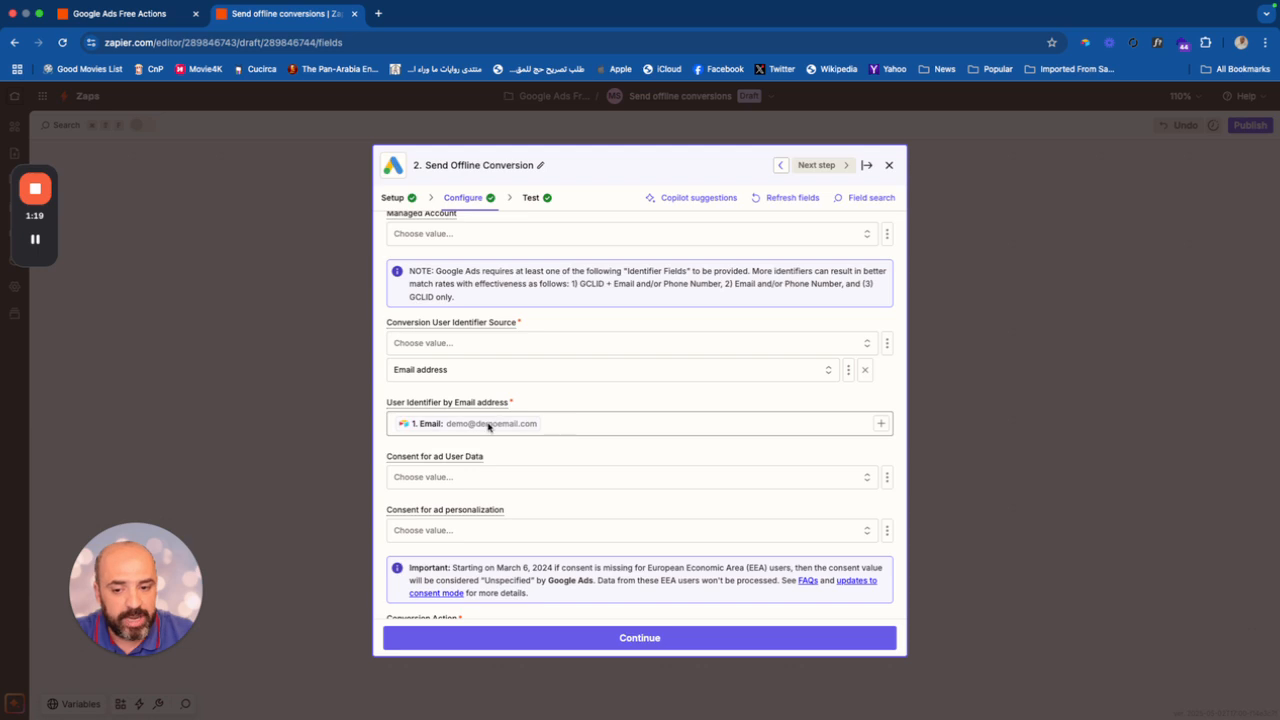
{"action": "scroll", "scroll_direction": "down", "scroll_amount": 3}
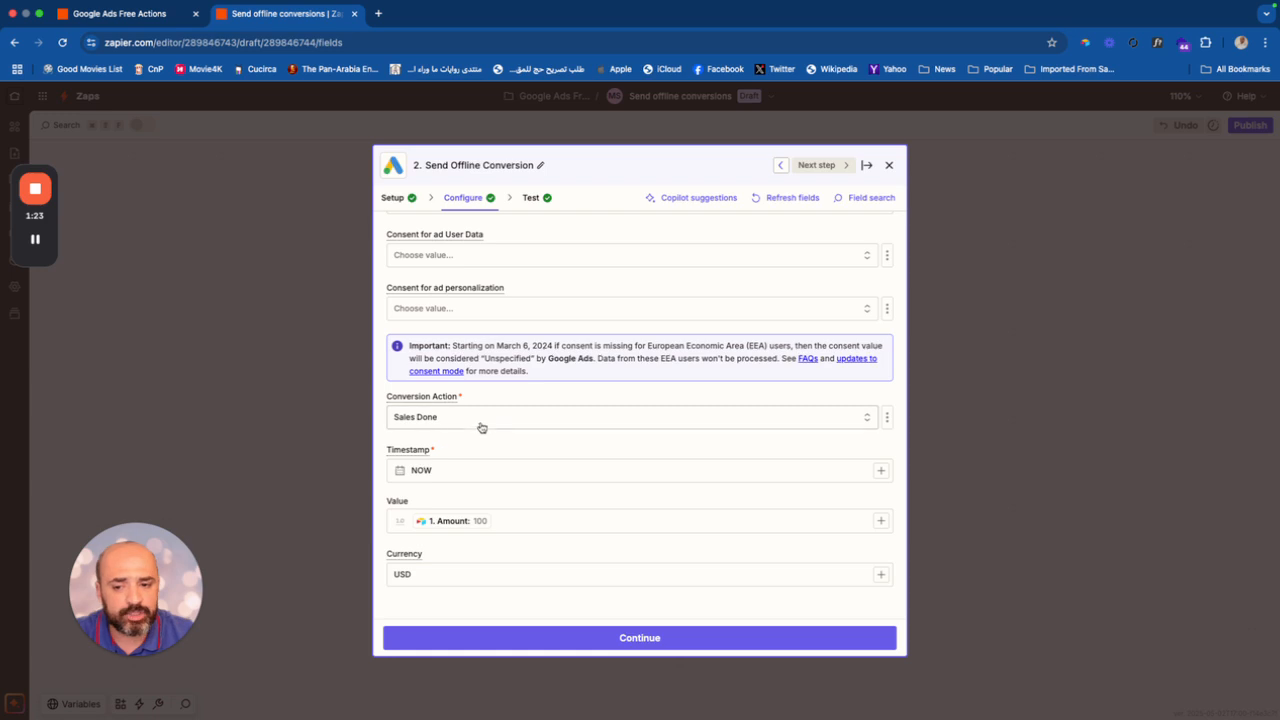
{"action": "mouse_move", "coordinate": [440, 492]}
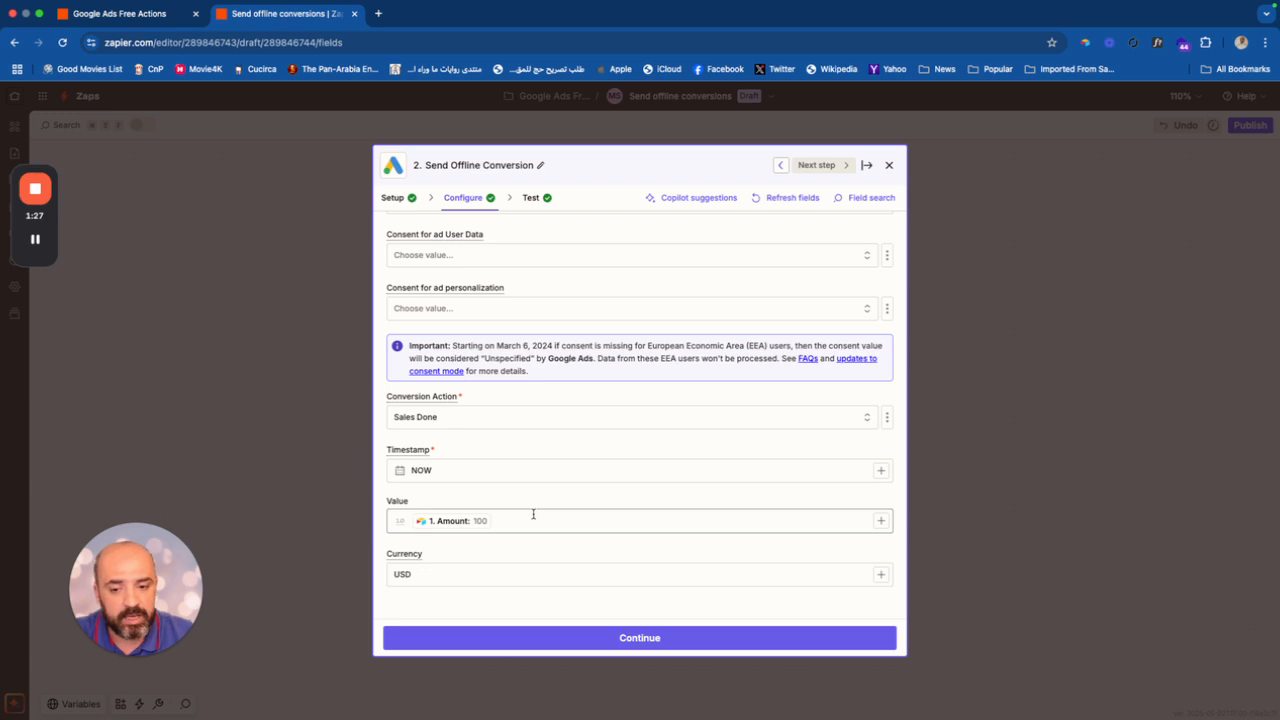
{"action": "mouse_move", "coordinate": [568, 532]}
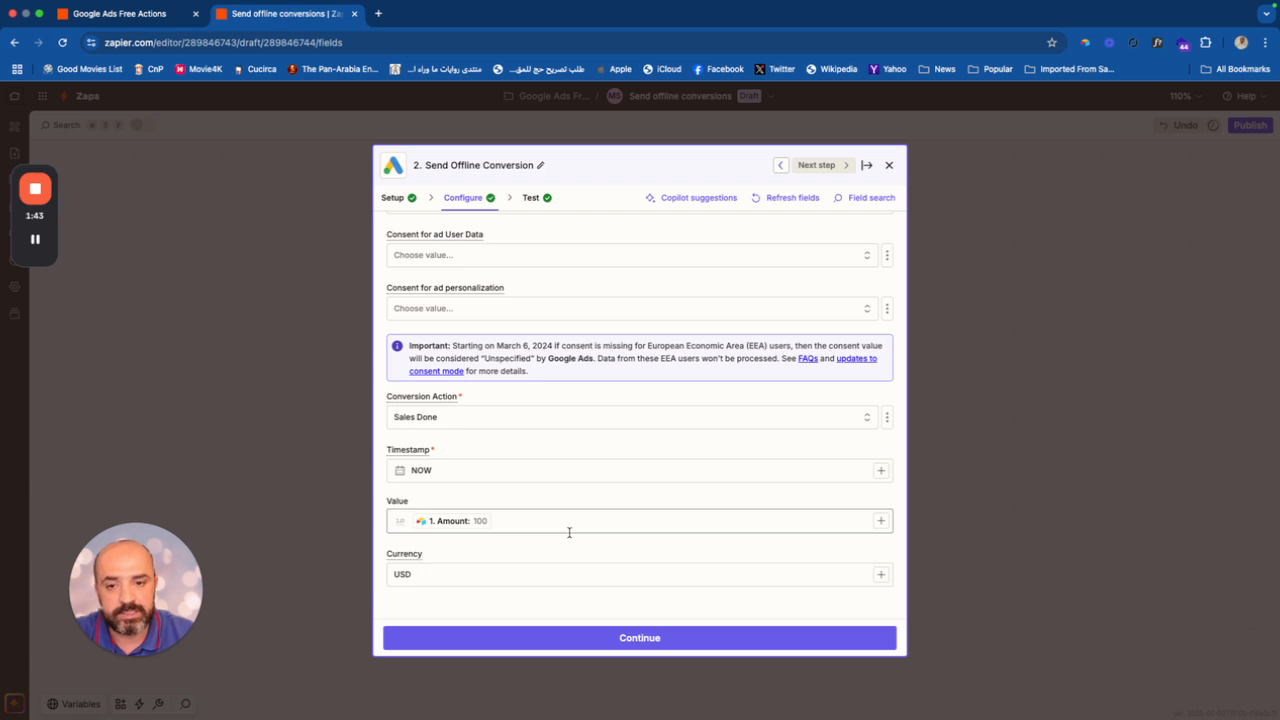
{"action": "mouse_move", "coordinate": [258, 292]}
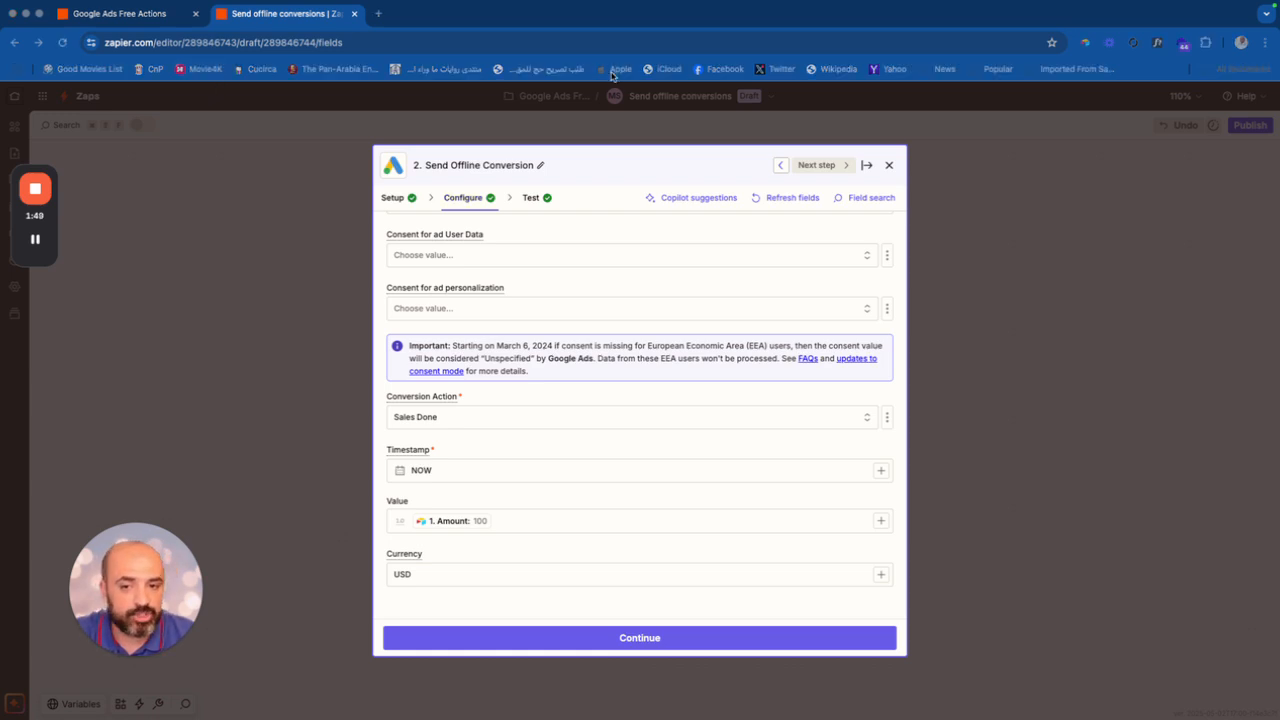
{"action": "mouse_move", "coordinate": [604, 324]}
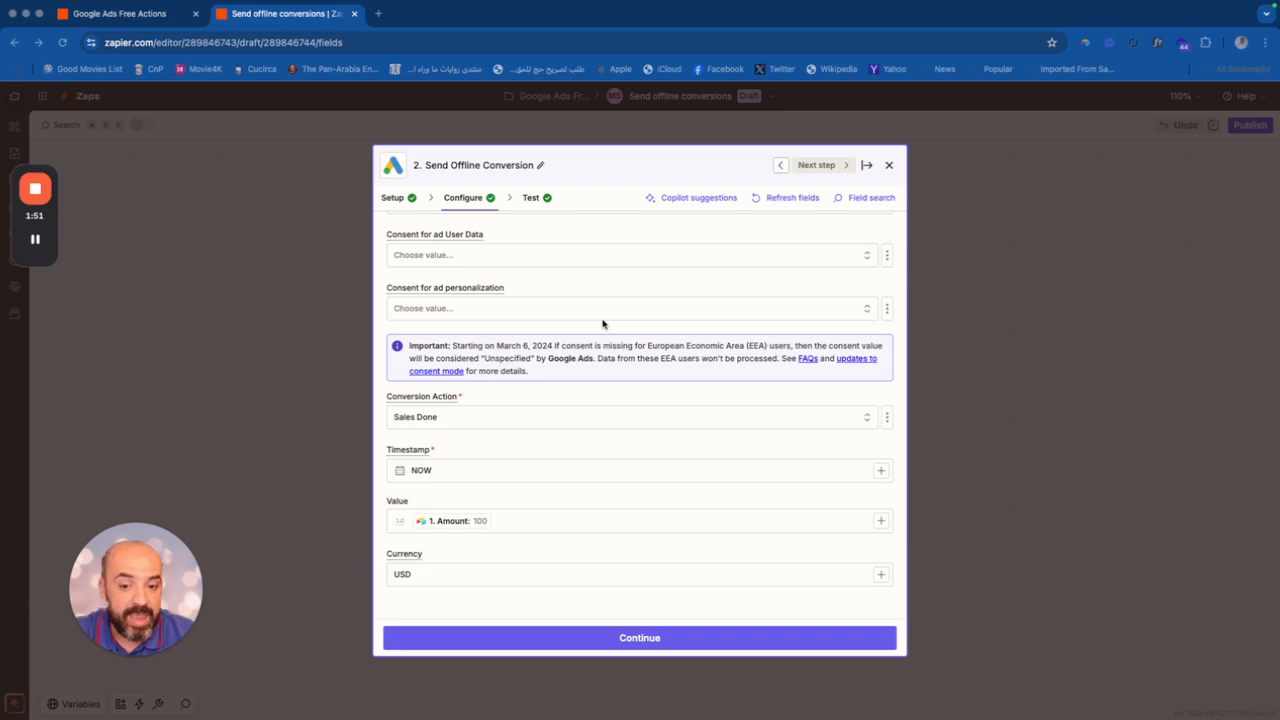
{"action": "mouse_move", "coordinate": [628, 374]}
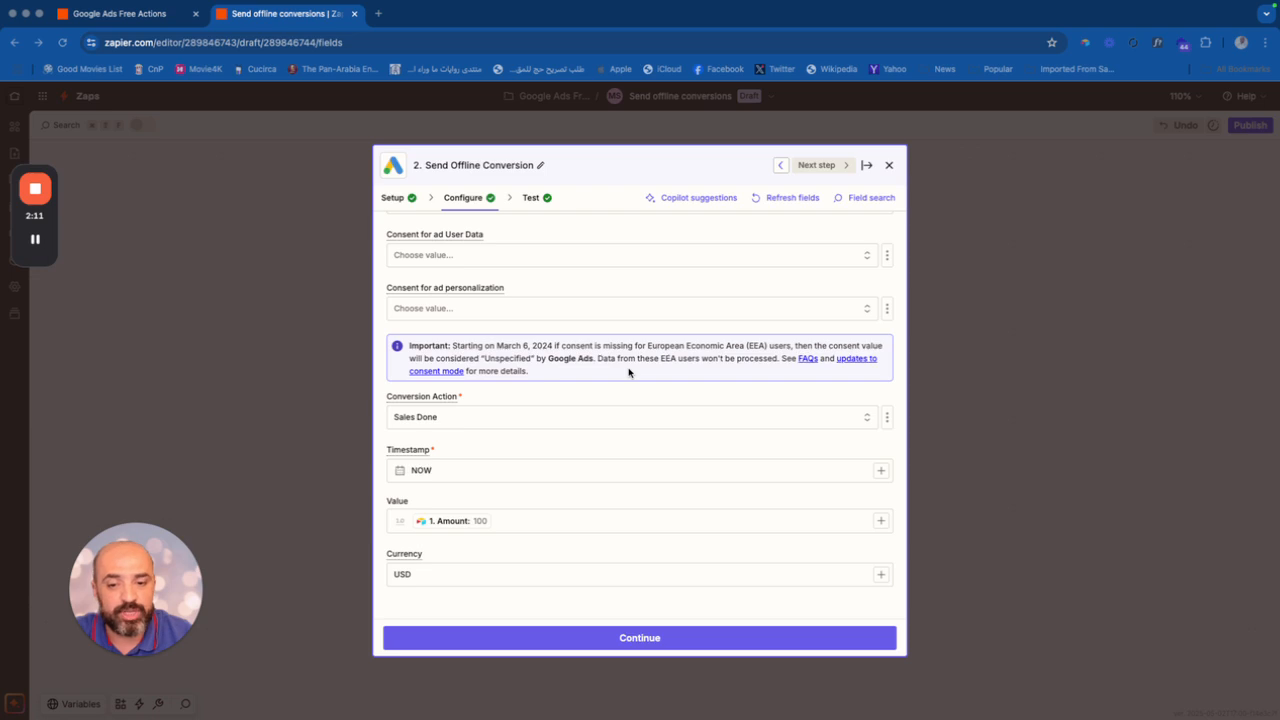
{"action": "mouse_move", "coordinate": [570, 452]}
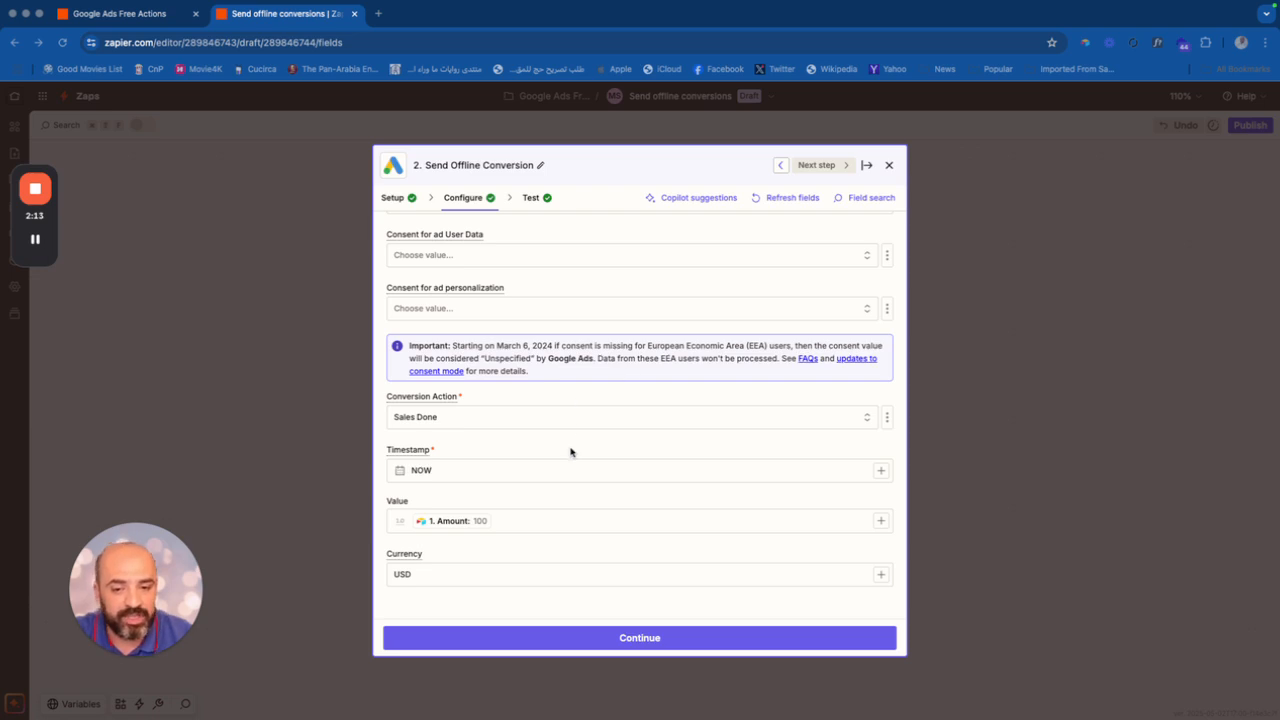